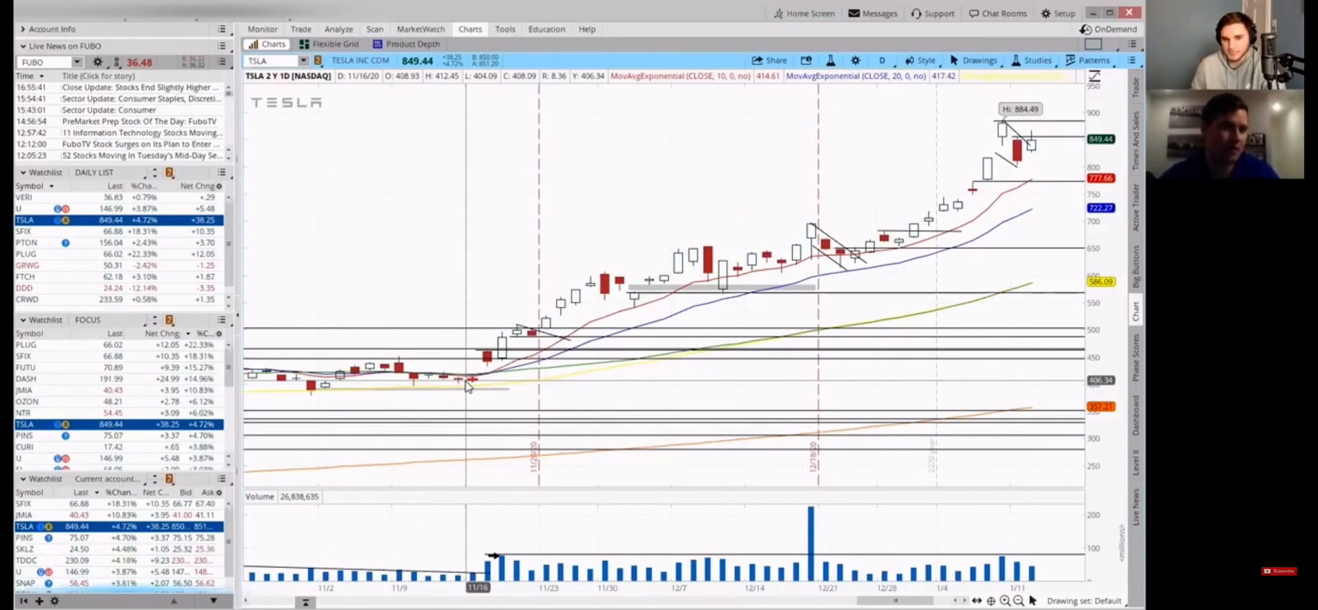
mouse_move(437, 387)
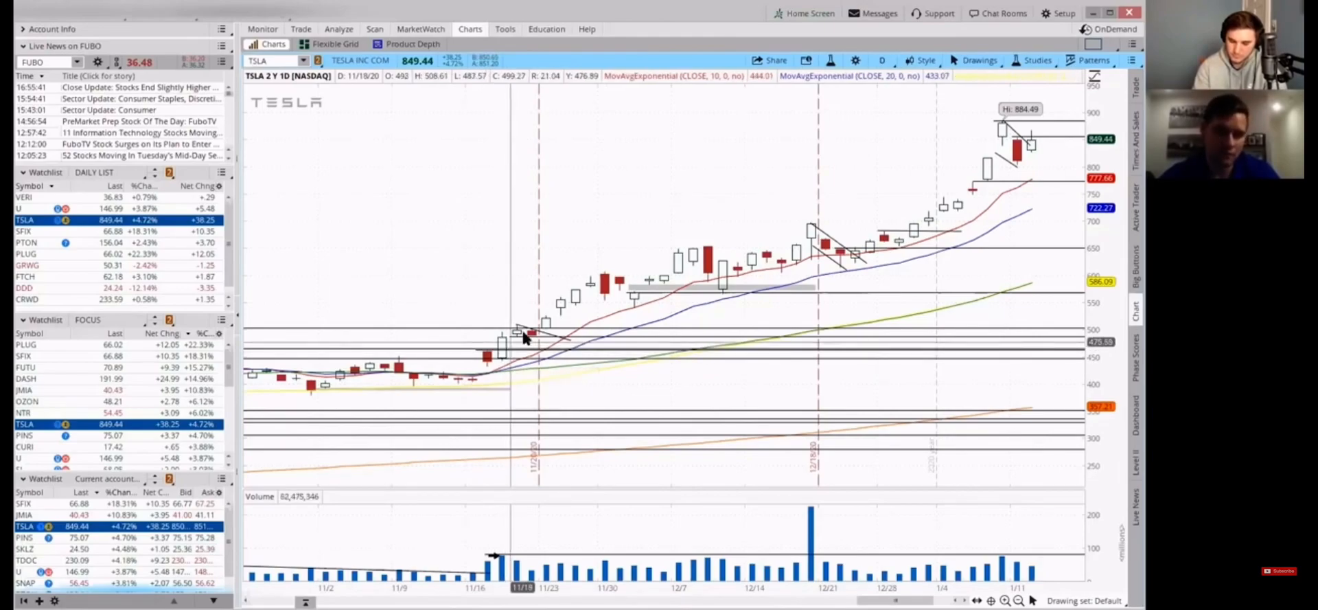
mouse_move(606, 277)
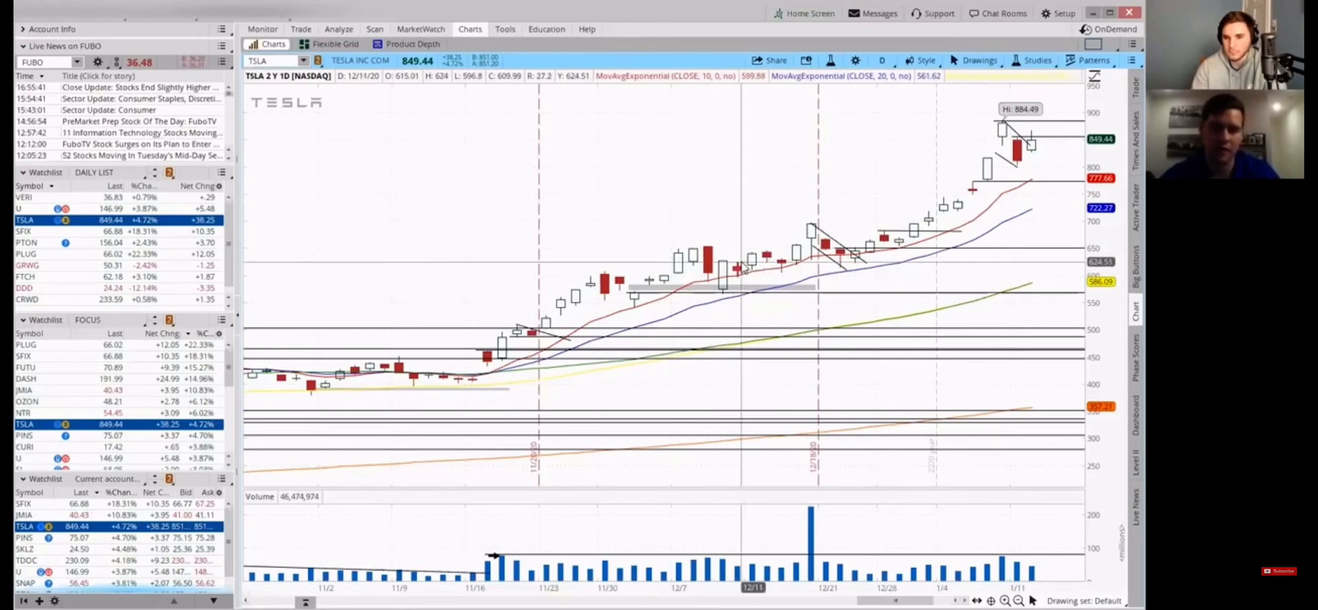
mouse_move(731, 261)
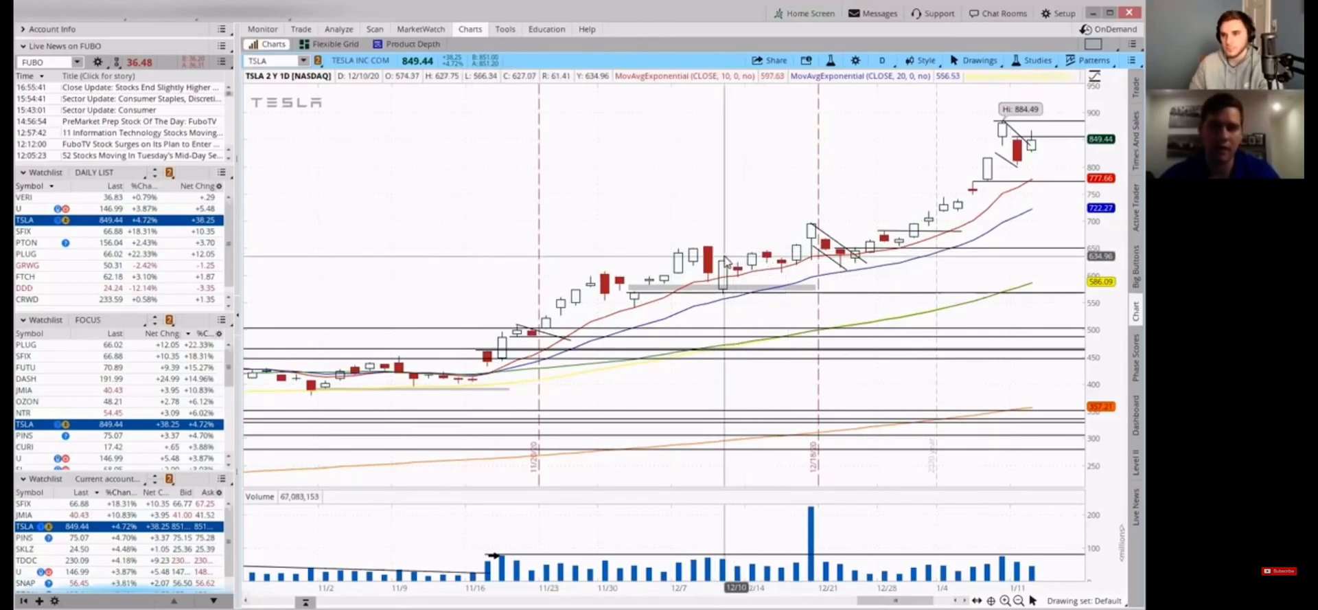
mouse_move(948, 209)
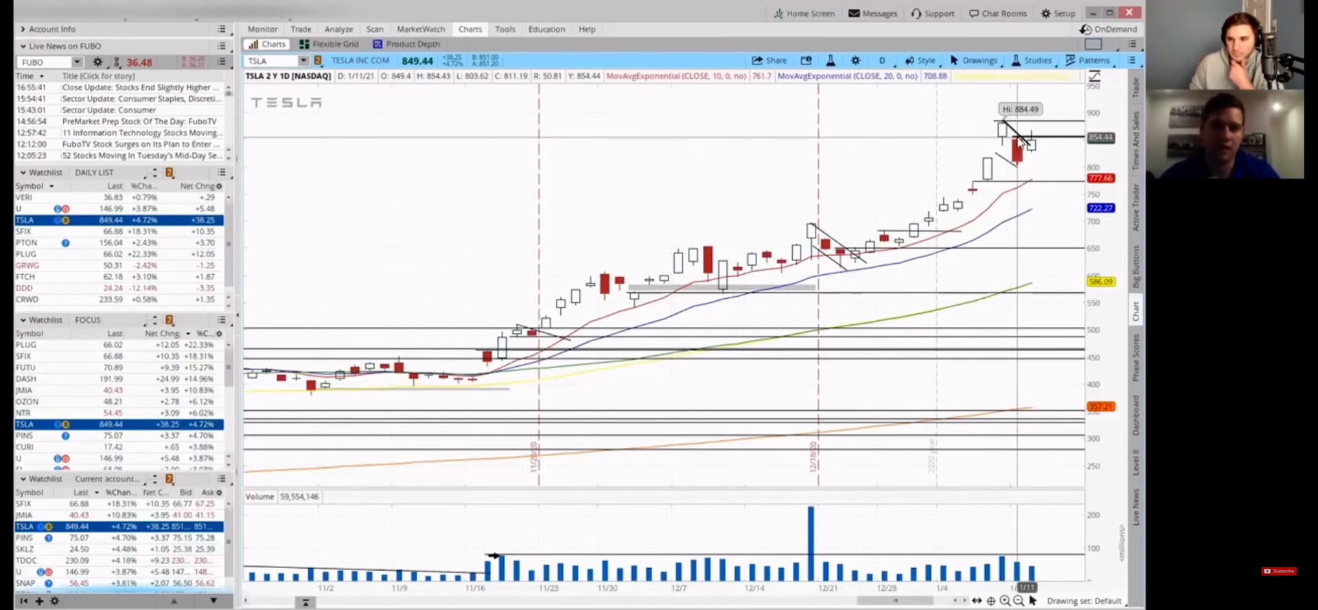
mouse_move(1018, 134)
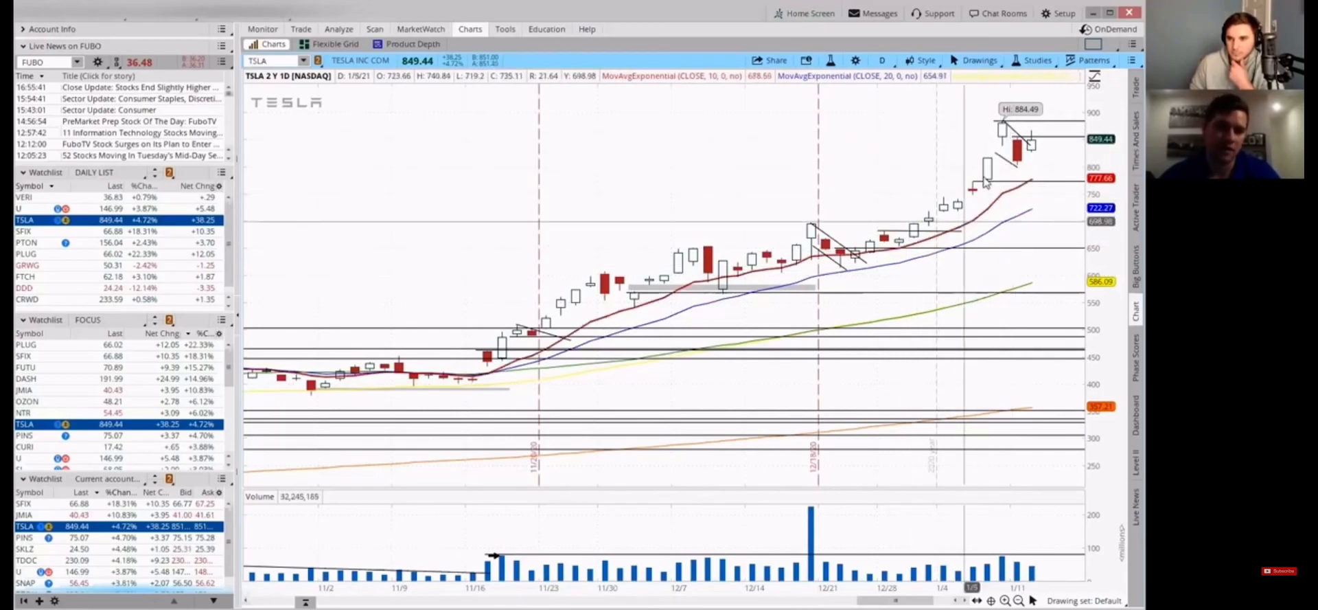
mouse_move(1006, 200)
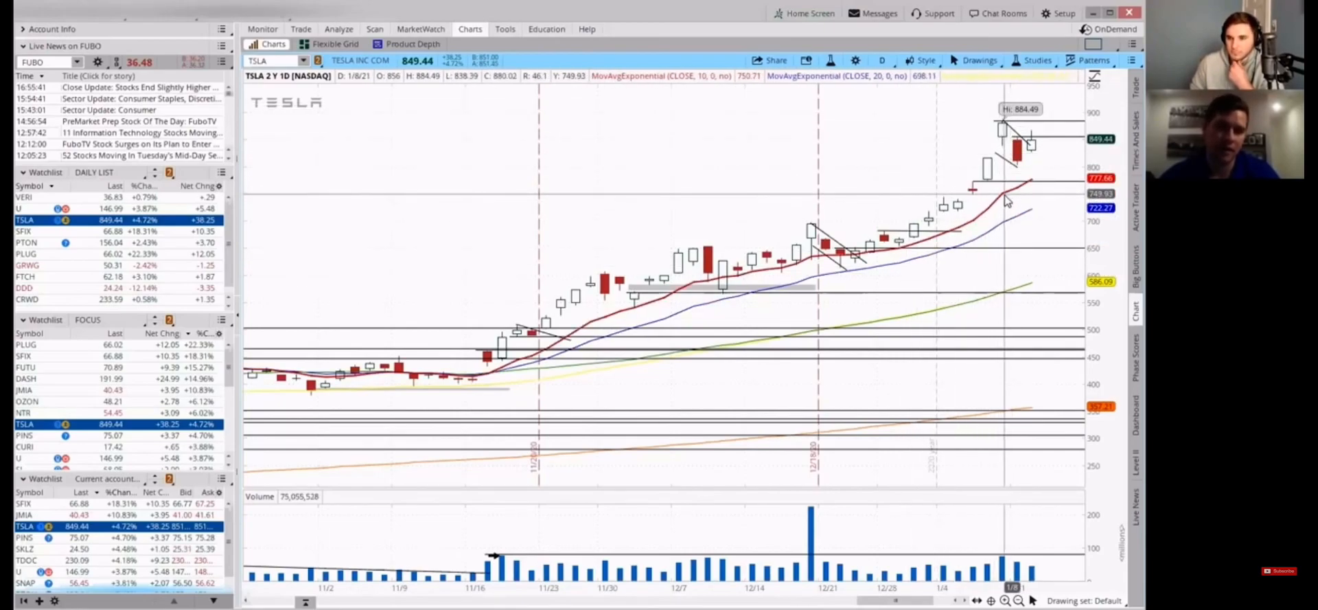